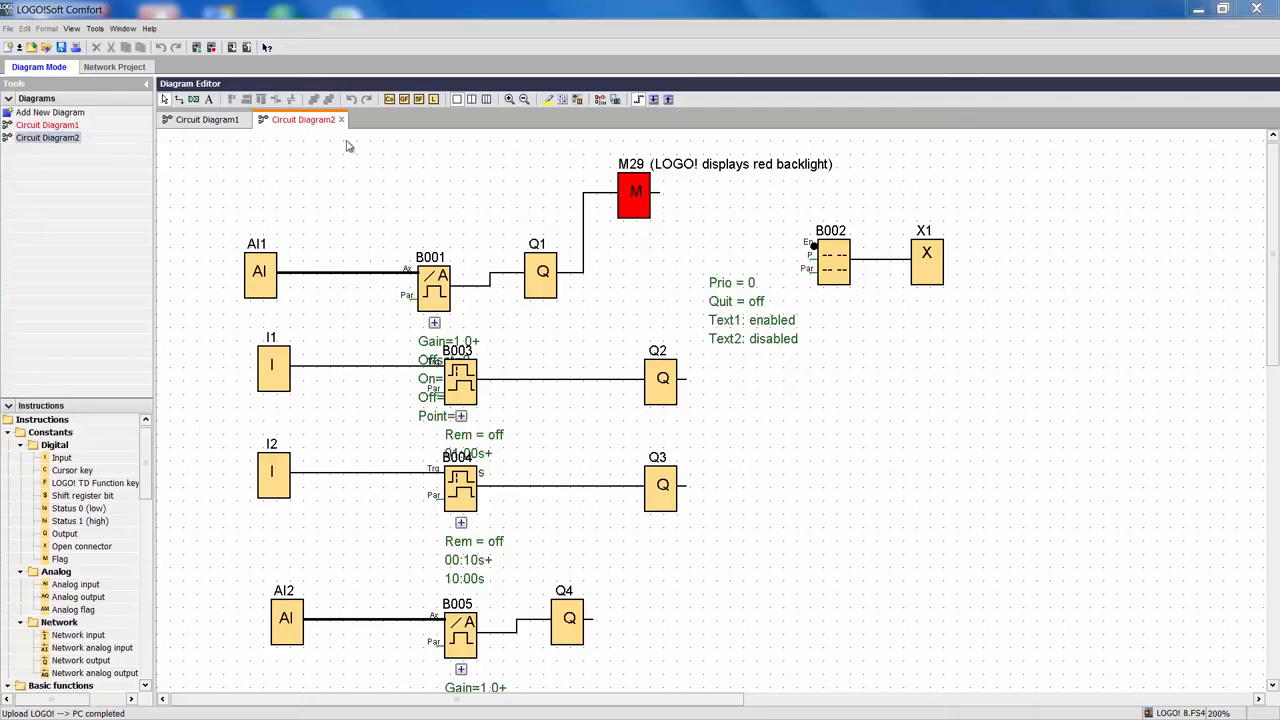
Step: Set the CSV separator to semicolon in Tools > Options and confirm
click(96, 28)
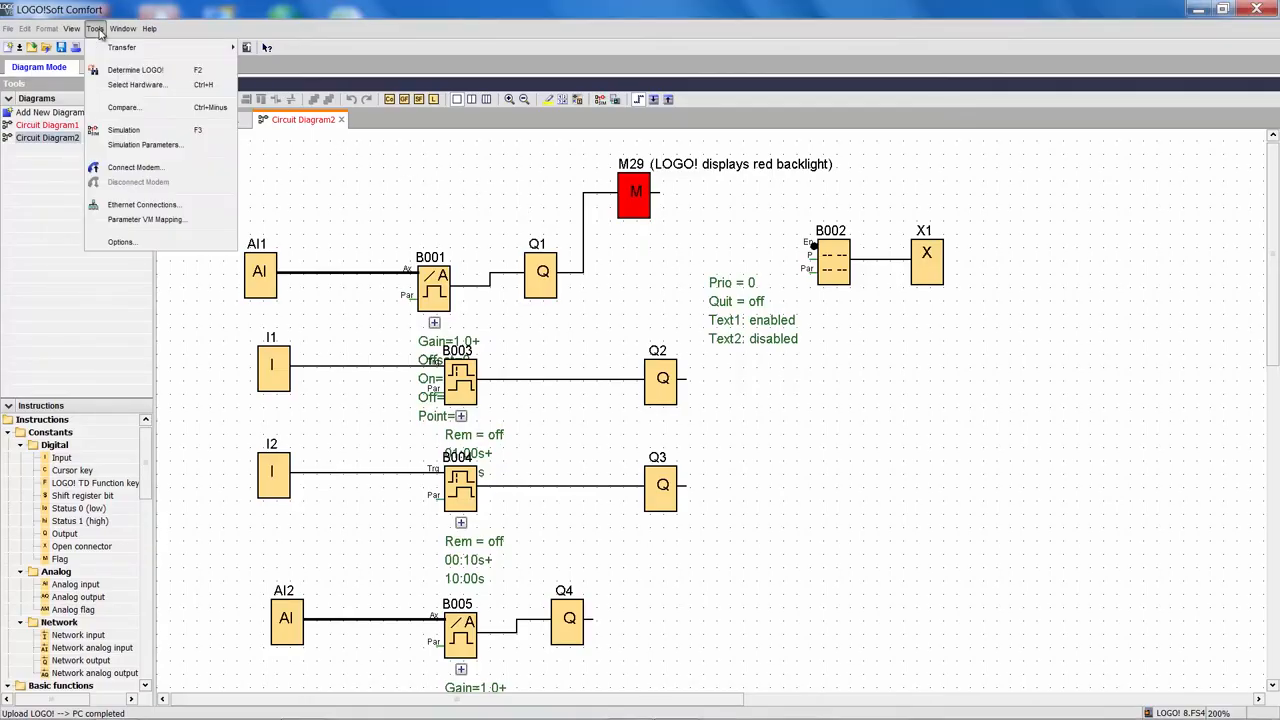
click(120, 240)
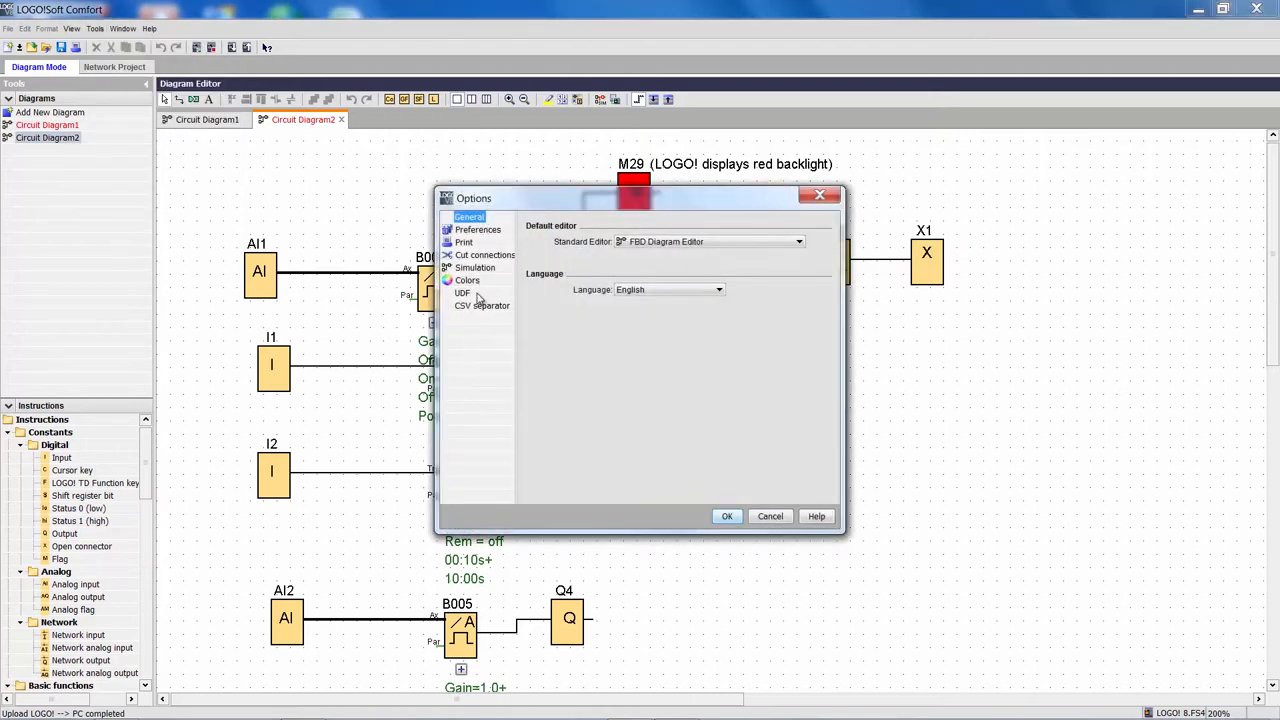
click(482, 304)
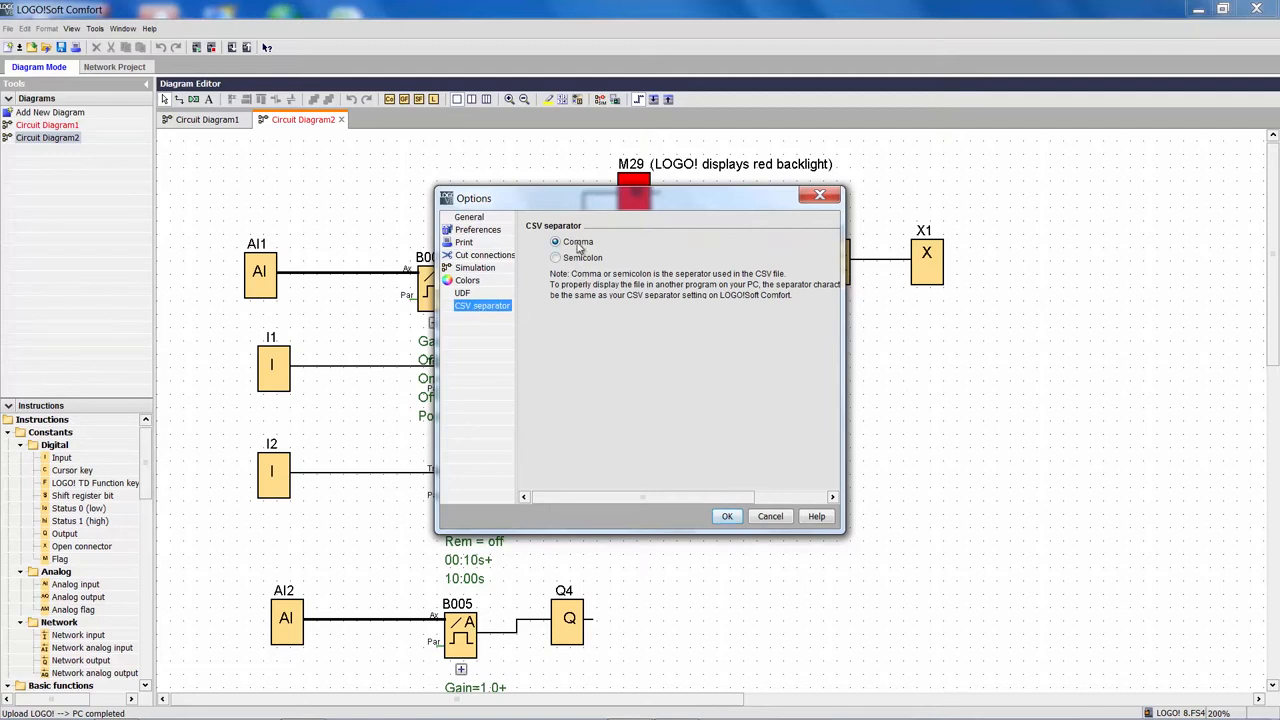
click(556, 256)
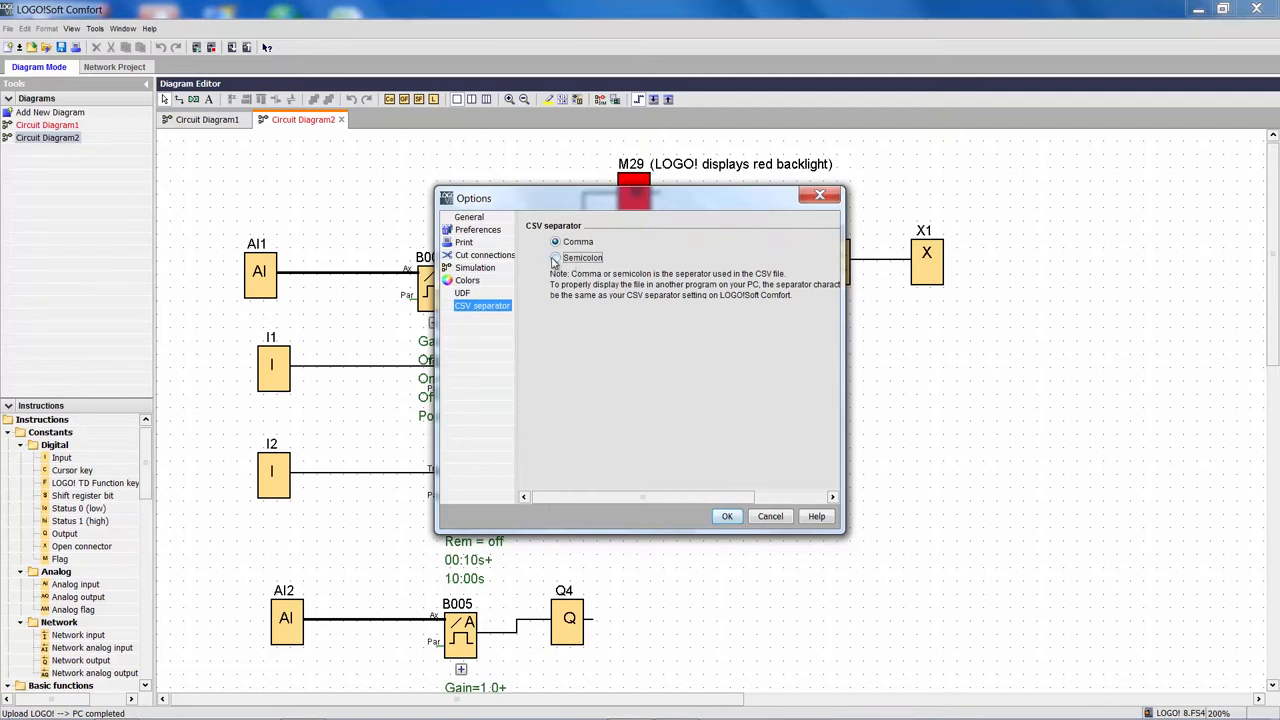
click(556, 258)
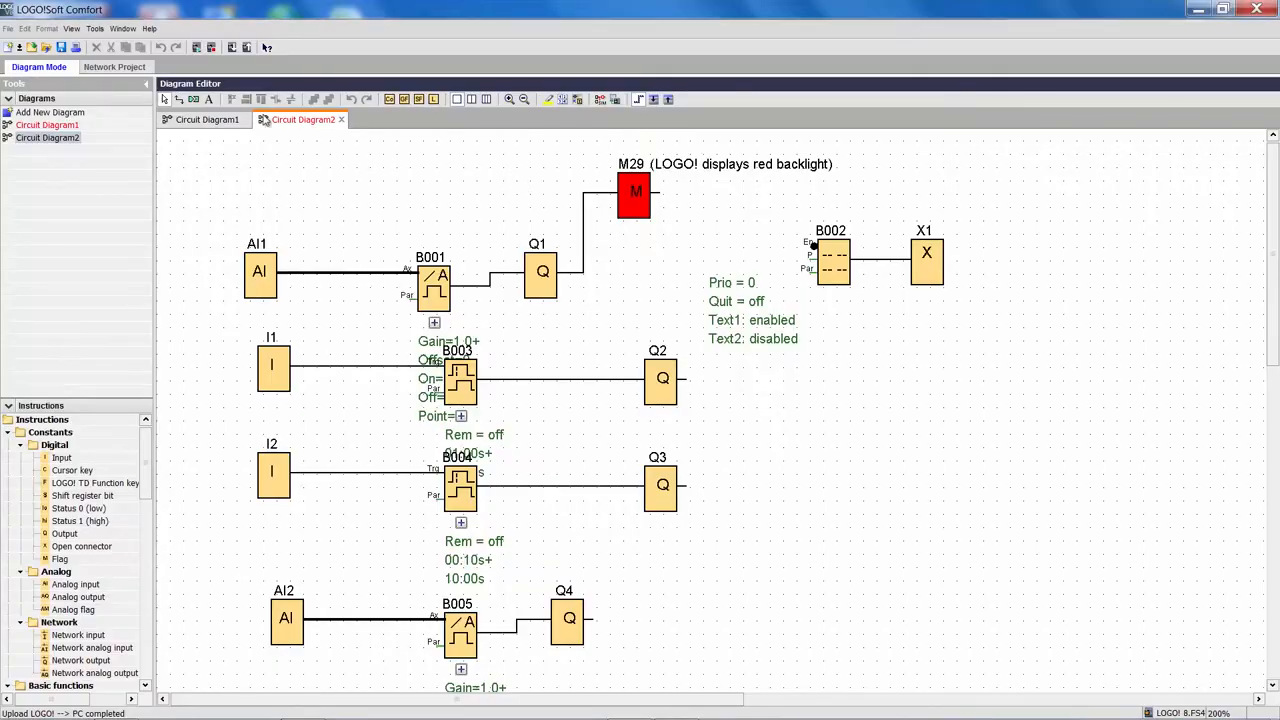
Step: Bring up the Tools transfer commands to reach the I/O Status overview
click(122, 28)
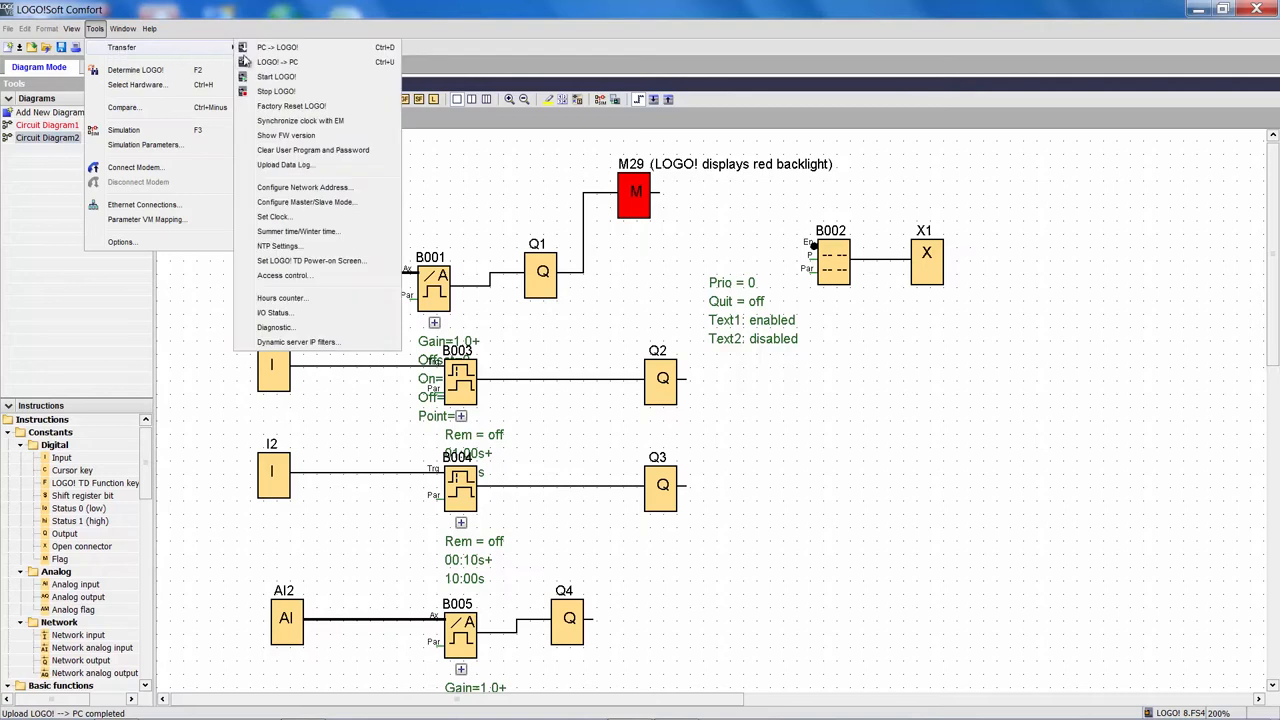
mouse_move(296, 312)
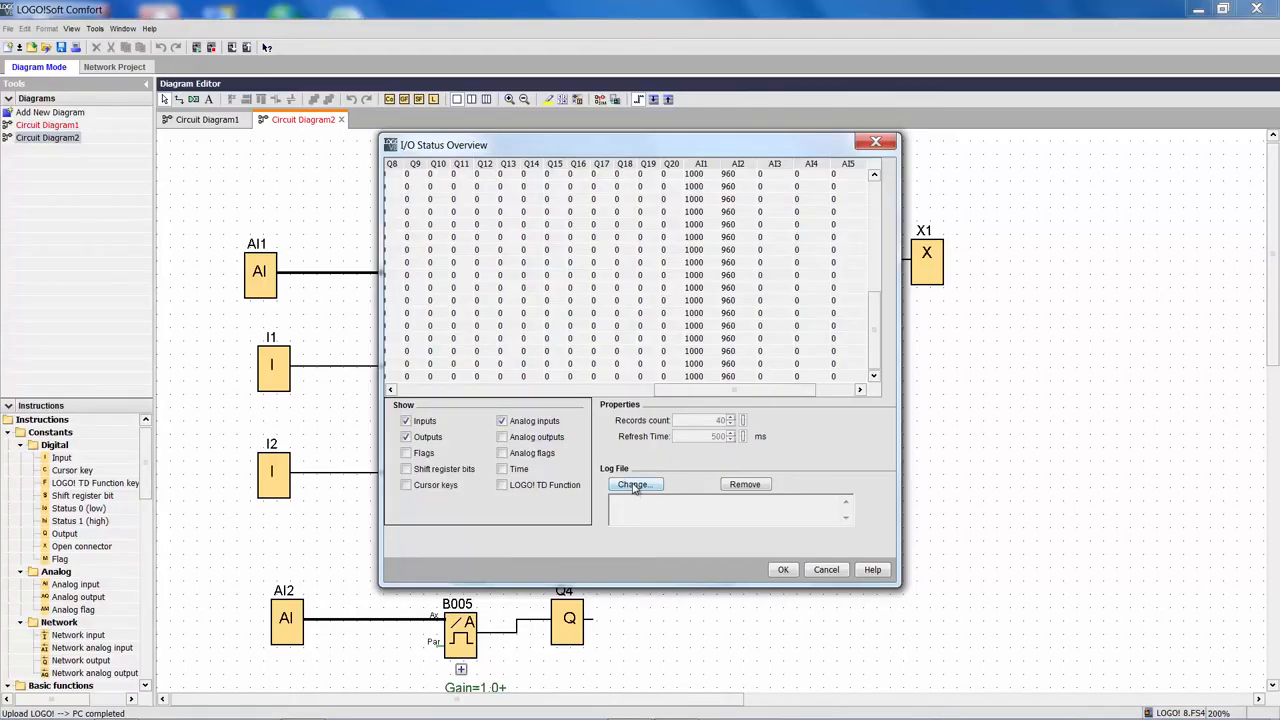
Step: Assign the I/O status log file as Test.csv saved on the Desktop
click(634, 484)
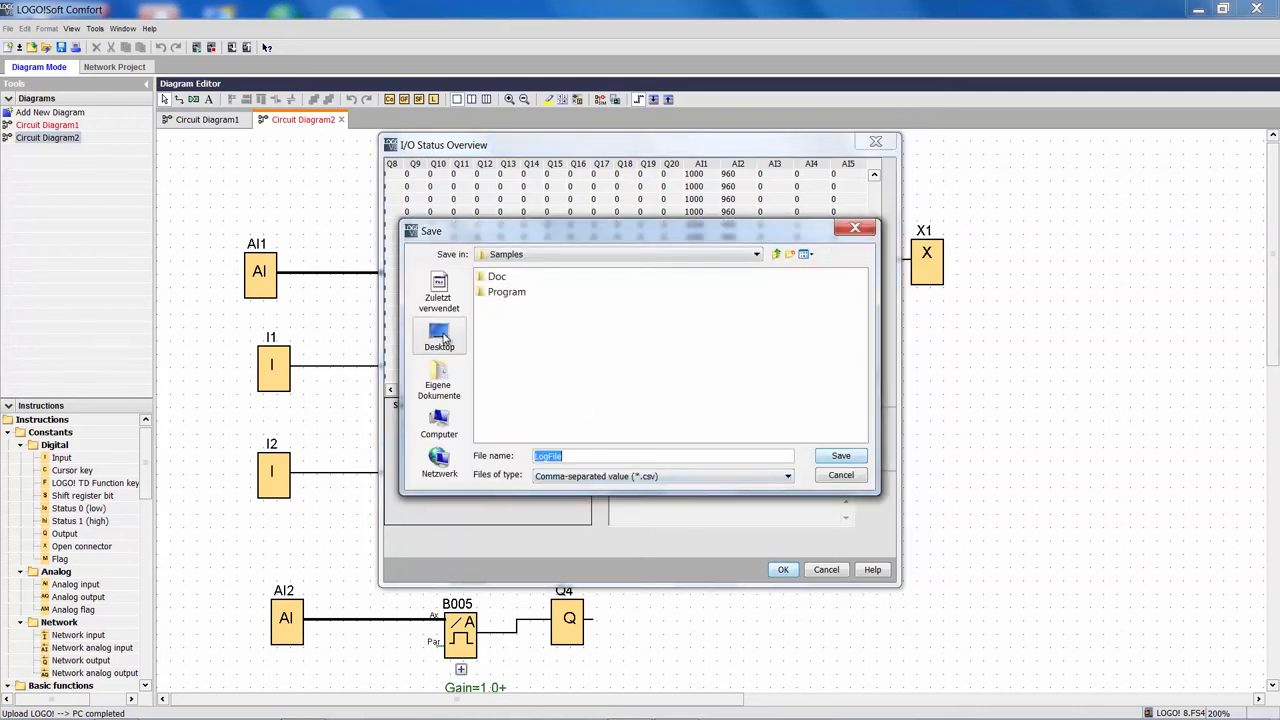
click(438, 336)
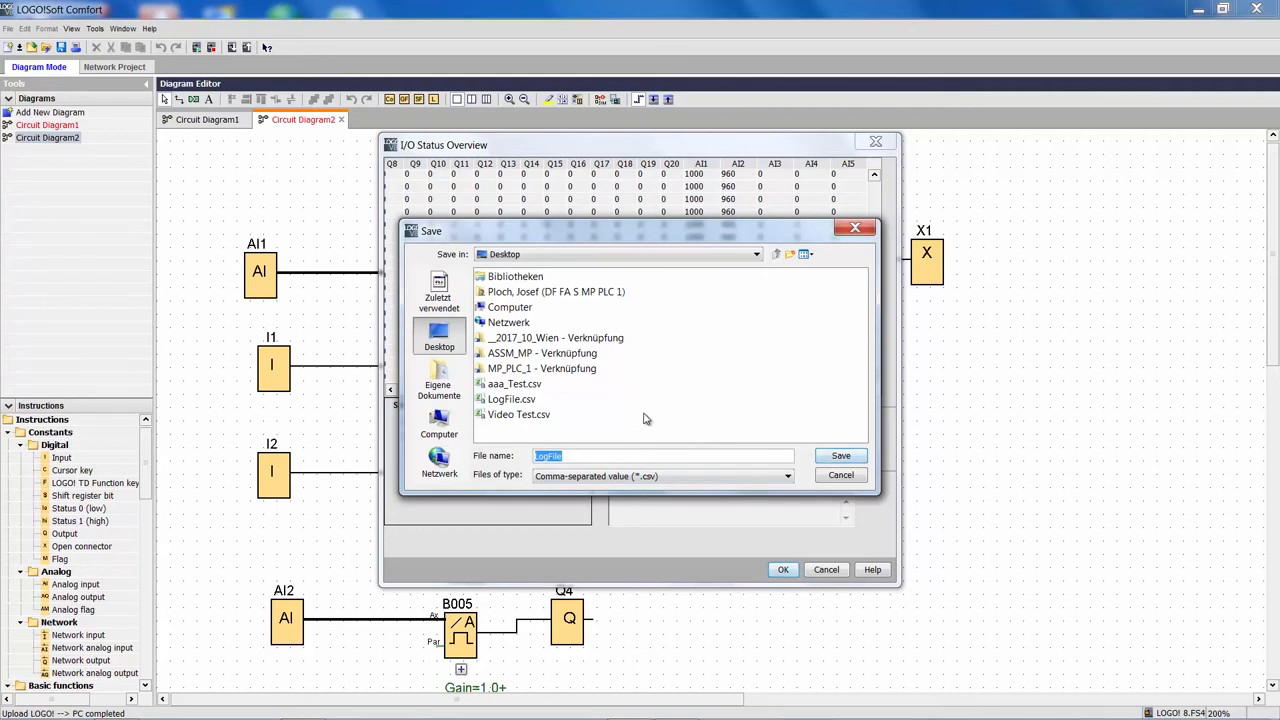
text(Test)
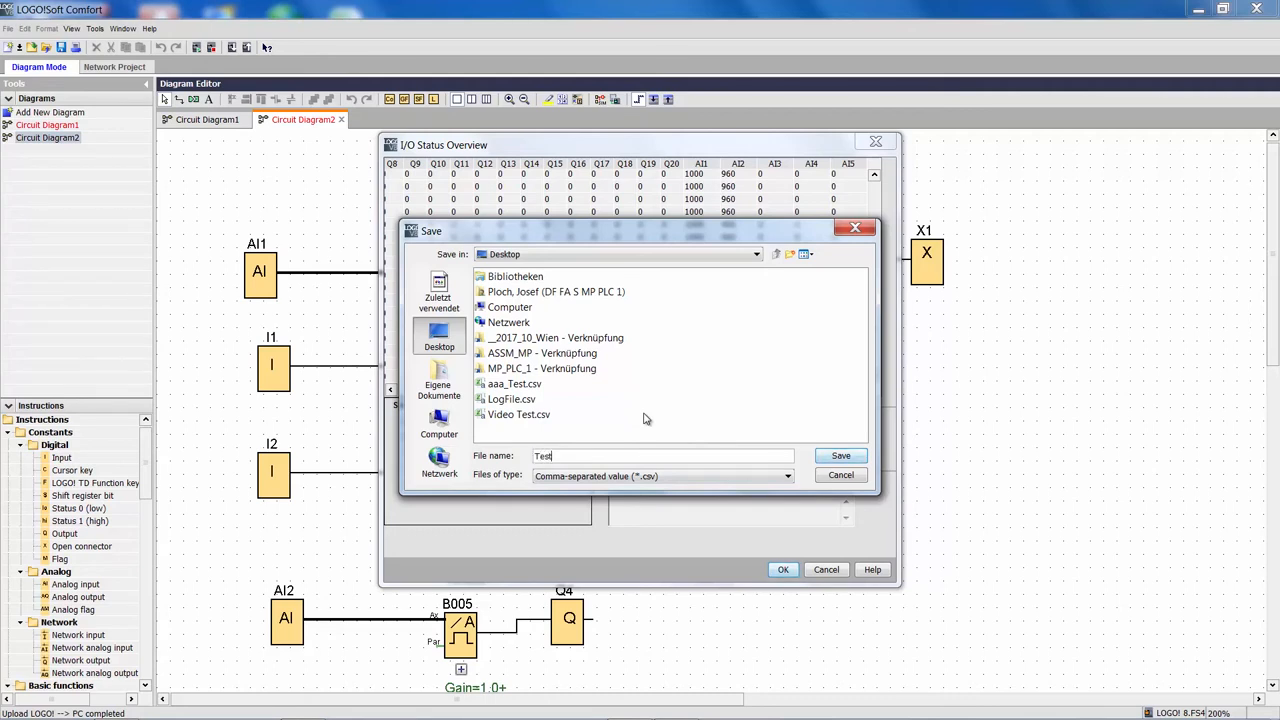
click(840, 456)
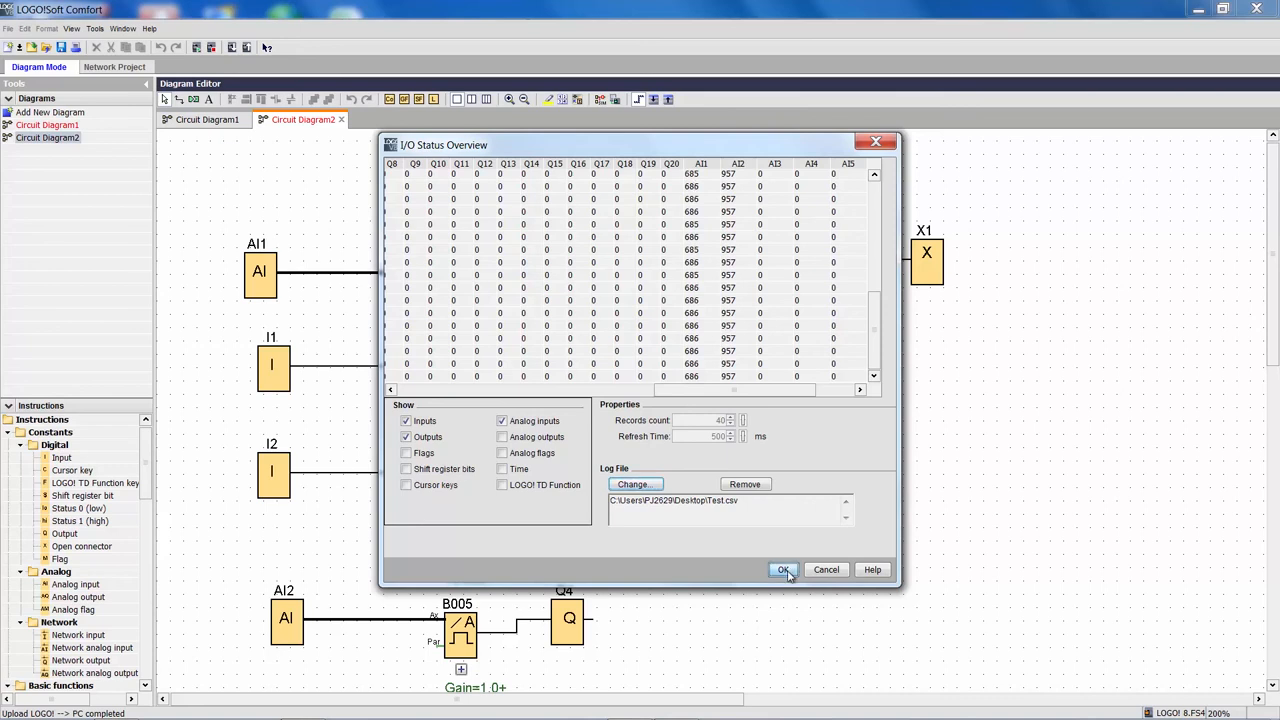
Step: Close the I/O status overview and open Test.csv from the Desktop in Excel
click(784, 568)
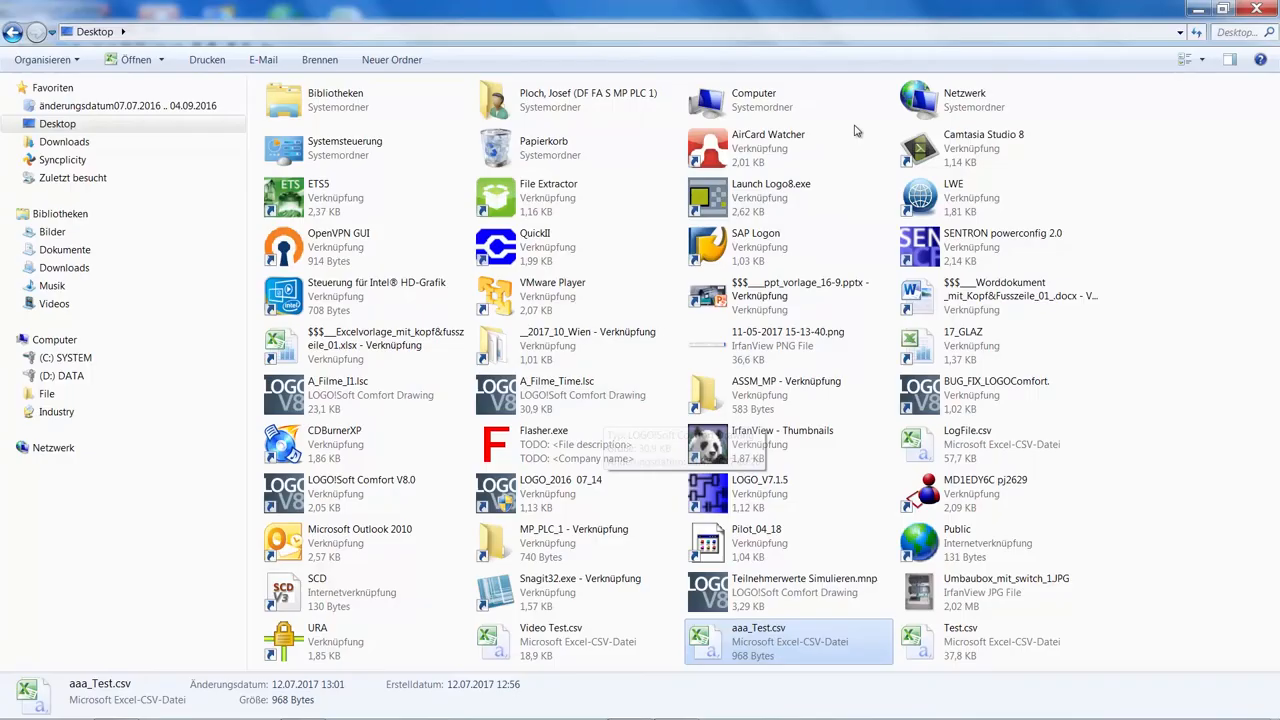
mouse_move(858, 434)
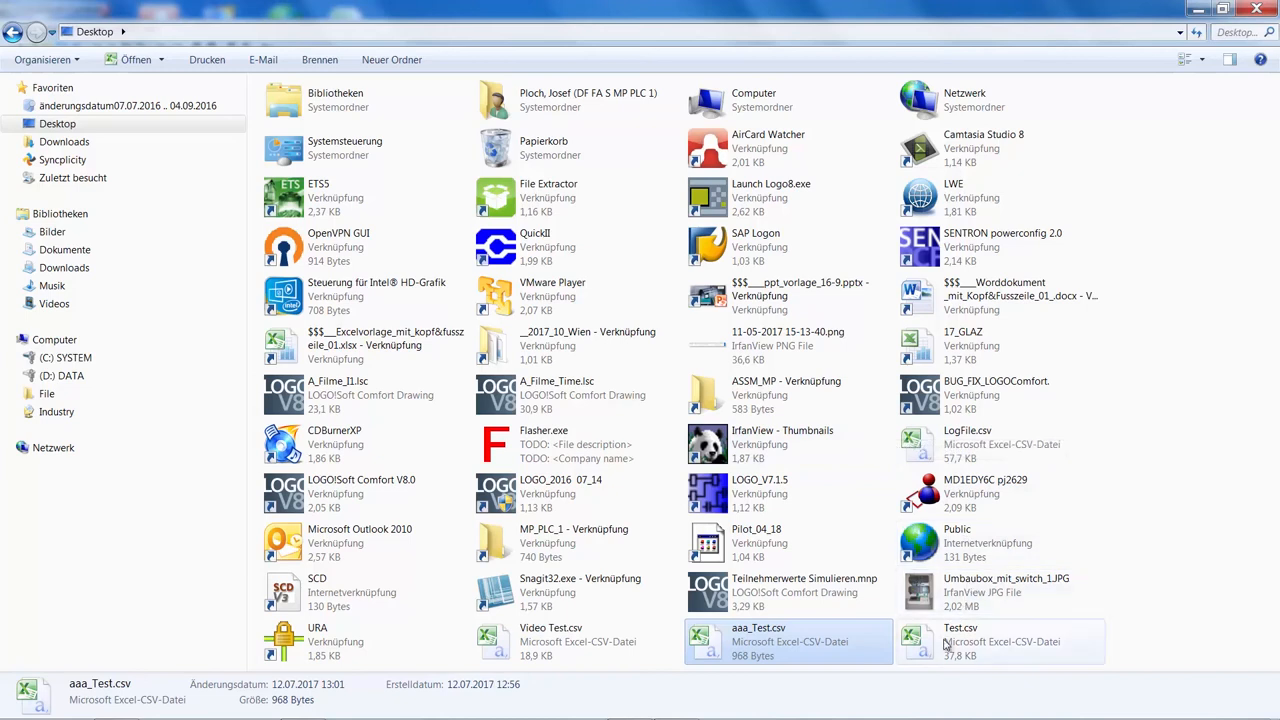
double_click(960, 640)
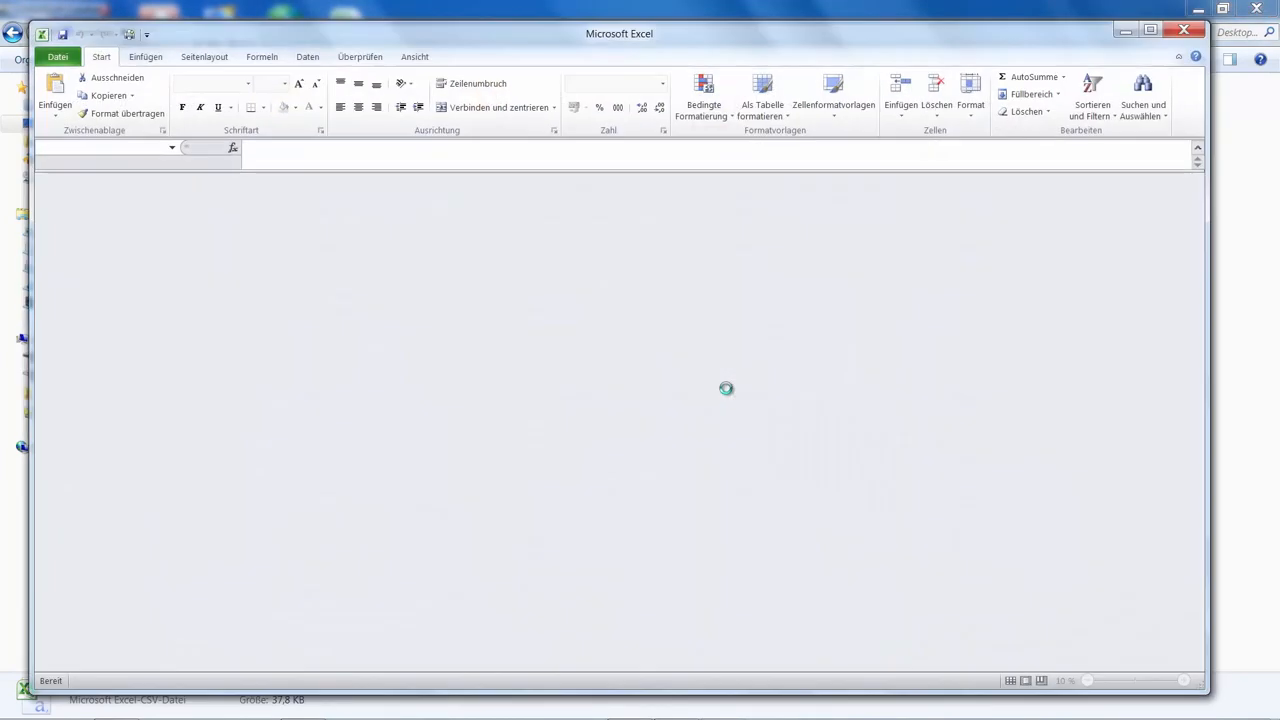